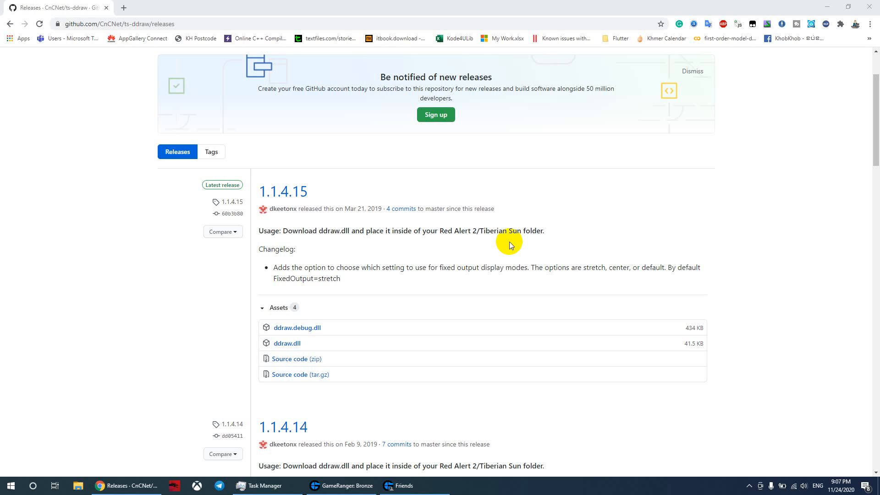
{"action": "mouse_move", "coordinate": [428, 254]}
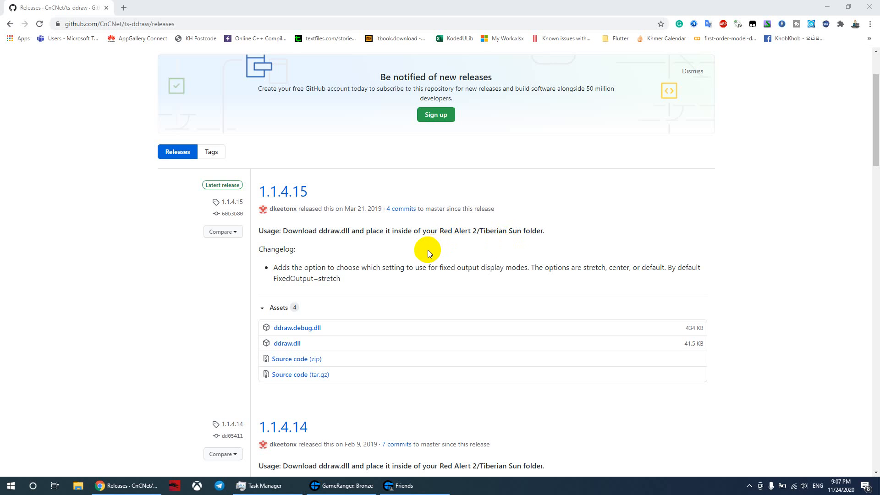
{"action": "mouse_move", "coordinate": [290, 275]}
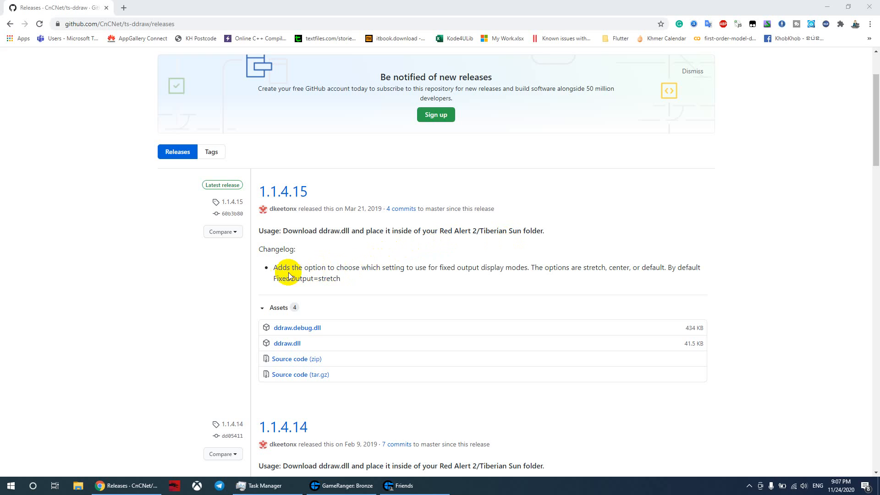
{"action": "mouse_move", "coordinate": [132, 23]}
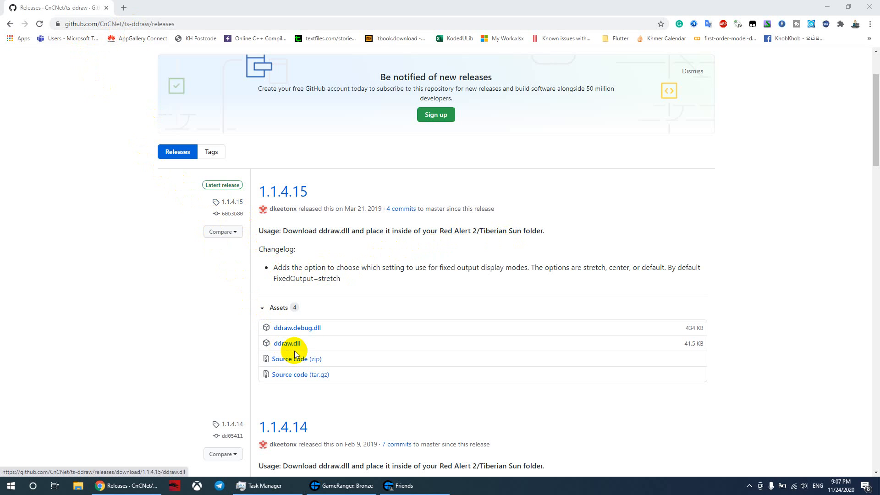
Download ddraw.dll from the 1.1.4.15 release assets and open File Explorer on This PC.
{"action": "left_click", "coordinate": [287, 343]}
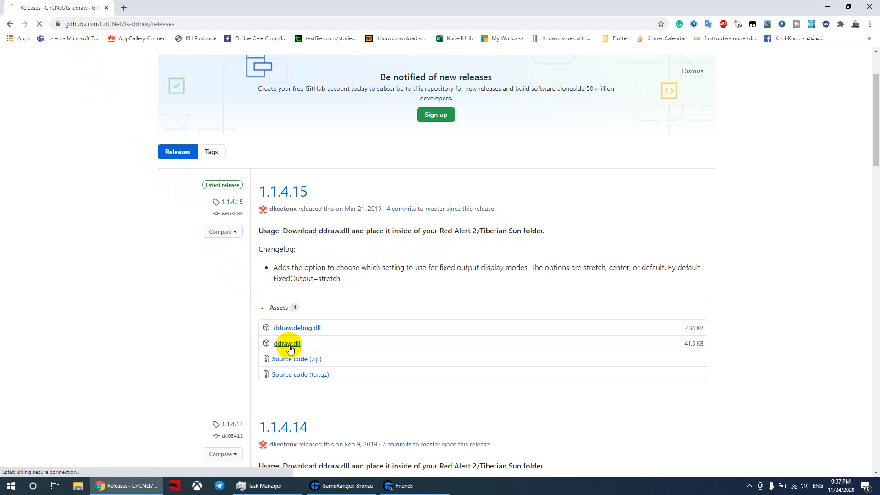
{"action": "left_click", "coordinate": [288, 343]}
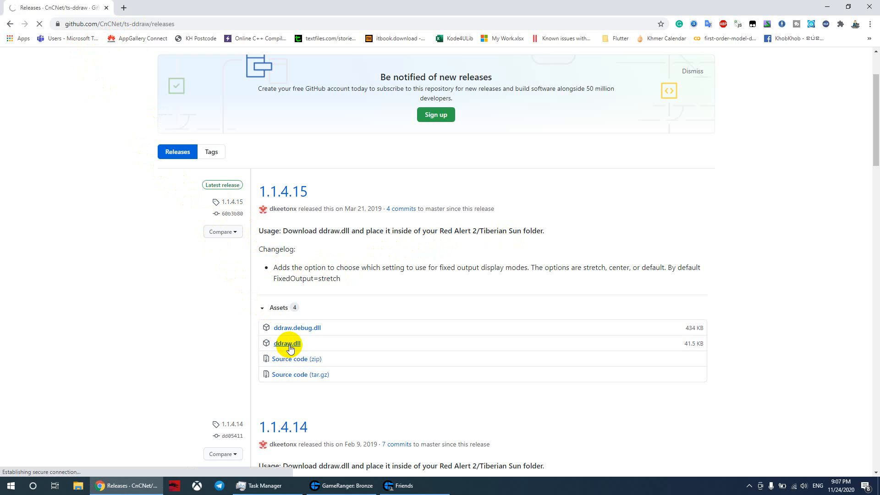
{"action": "left_click", "coordinate": [287, 343]}
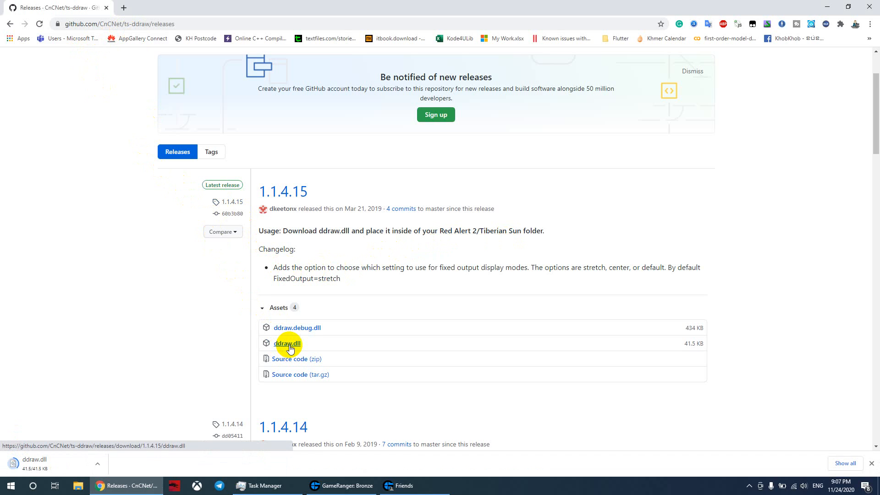
{"action": "left_click", "coordinate": [287, 342]}
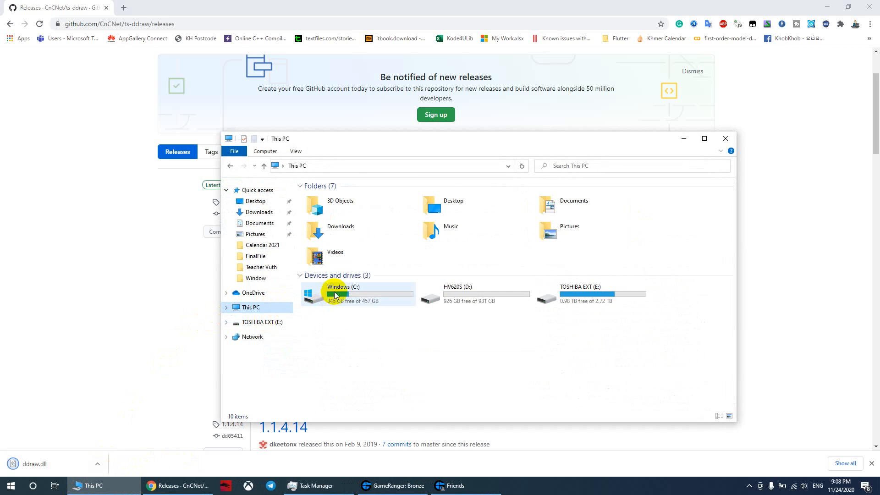
Drop the downloaded ddraw.dll into C:\Program Files (x86)\Red Alert 2 Yuri's Revenge.
{"action": "double_click", "coordinate": [336, 294]}
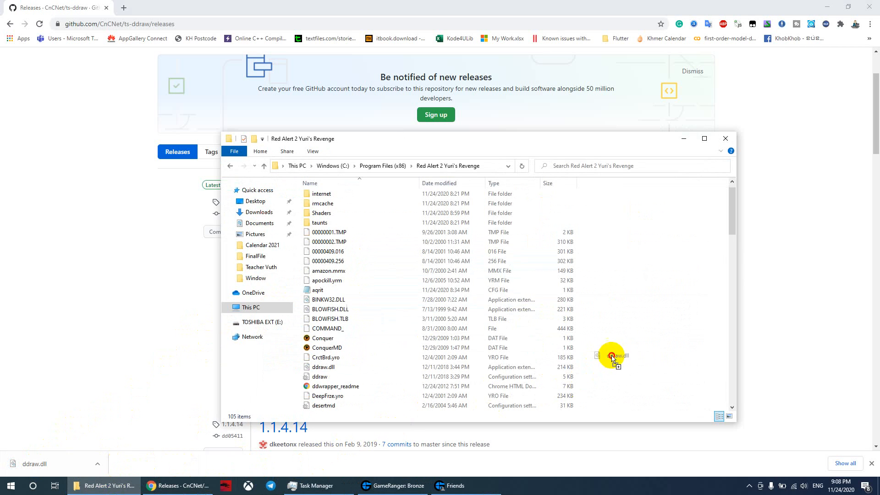
{"action": "left_click_drag", "start_coordinate": [612, 357], "coordinate": [612, 357]}
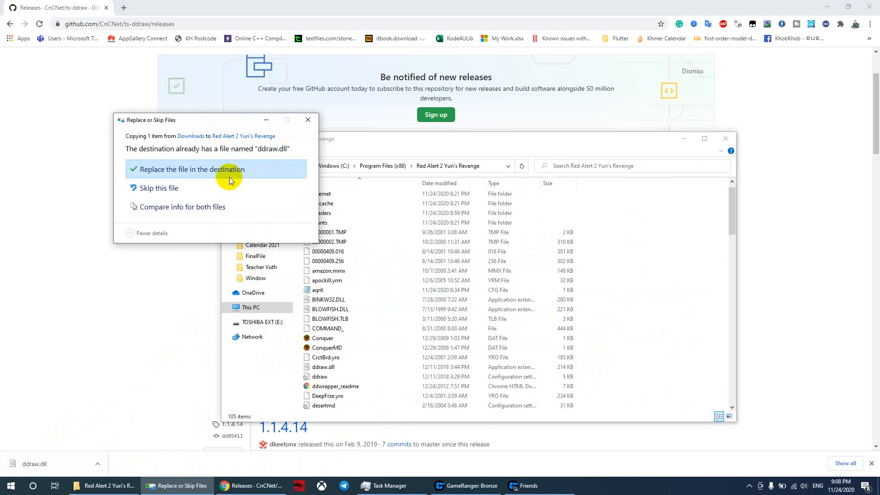
Replace the existing ddraw.dll with the new one and launch RA2MD.
{"action": "left_click", "coordinate": [190, 169]}
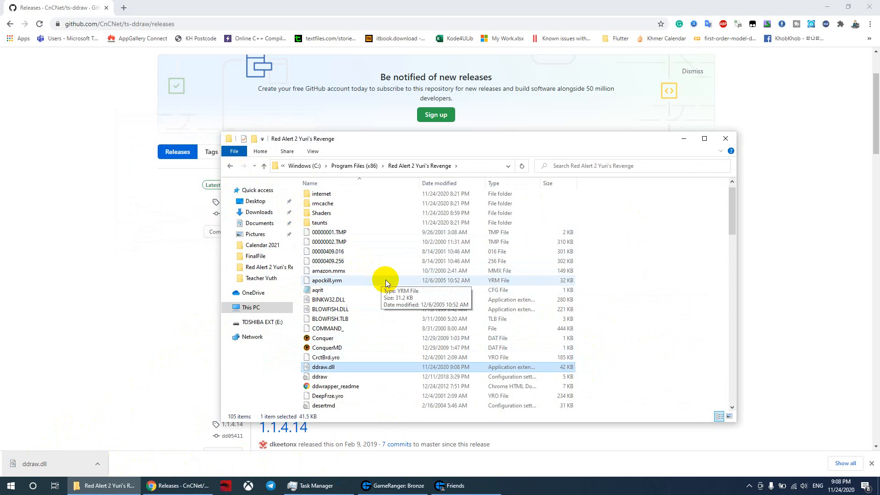
{"action": "scroll", "scroll_direction": "down", "scroll_amount": 3}
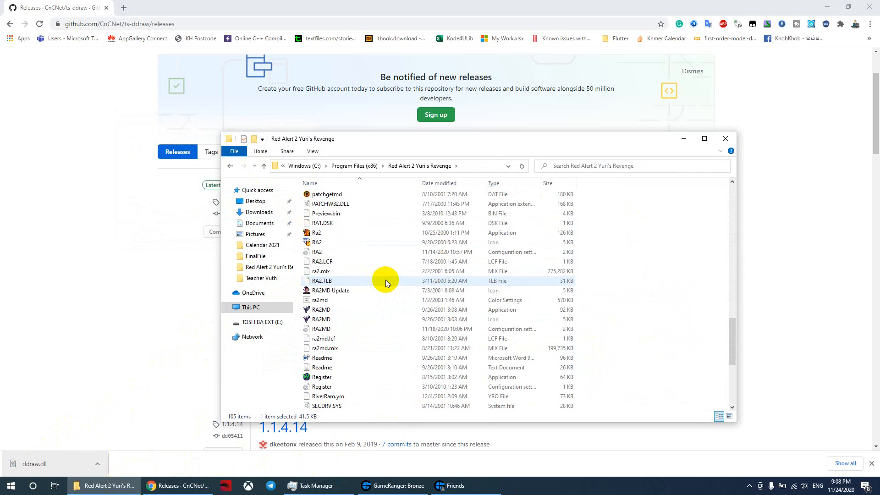
{"action": "left_click", "coordinate": [320, 310]}
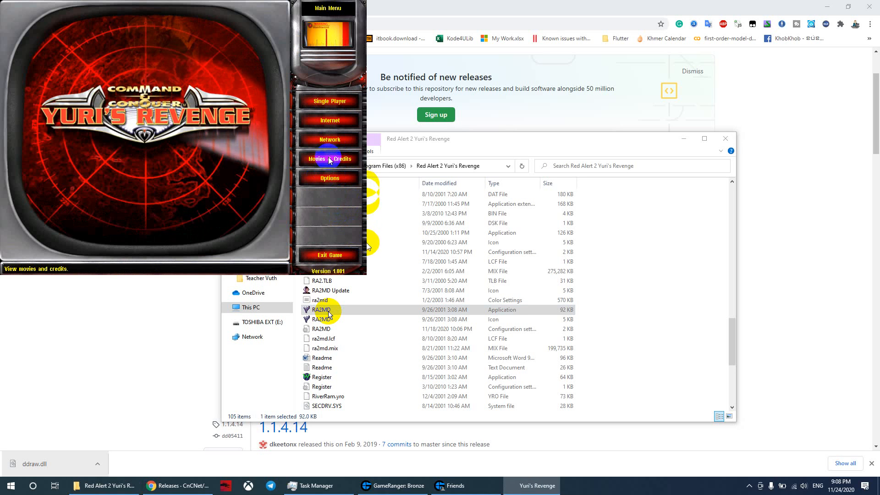
Confirm the game runs windowed, then open the Start menu and the hidden tray icons.
{"action": "left_click", "coordinate": [10, 486]}
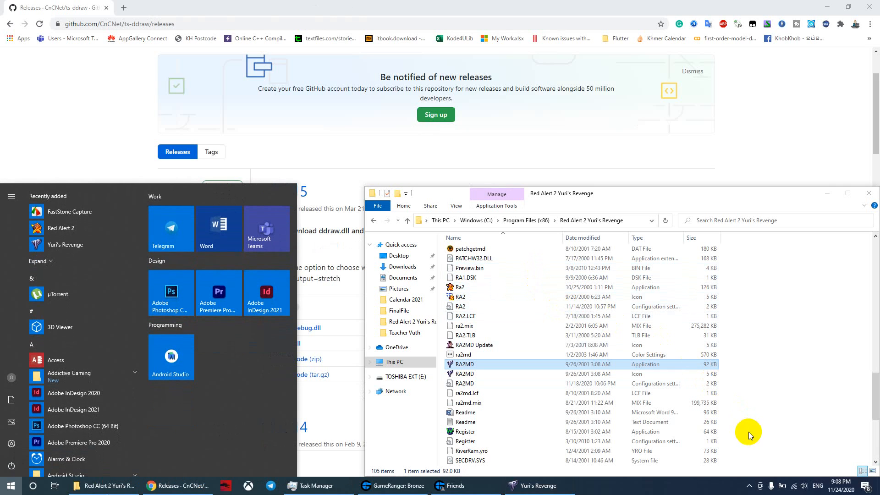
{"action": "left_click", "coordinate": [750, 485]}
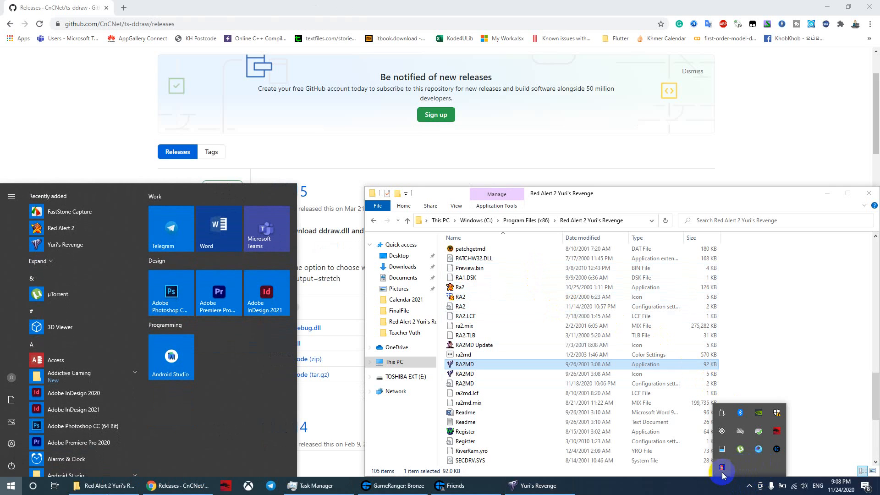